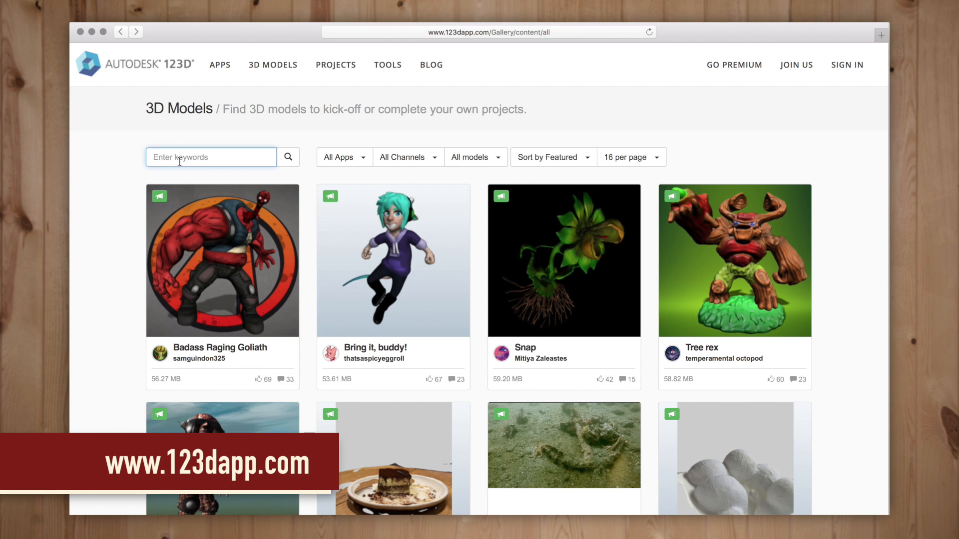
Step: Search 'human skull', open the Human Skull model, and bring up its 3D model downloads
type("human sku")
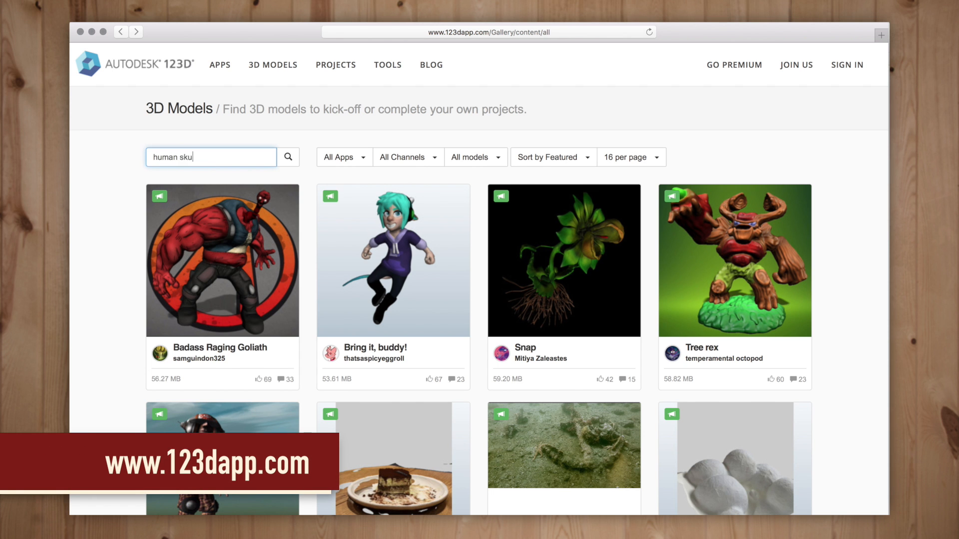
left_click(287, 158)
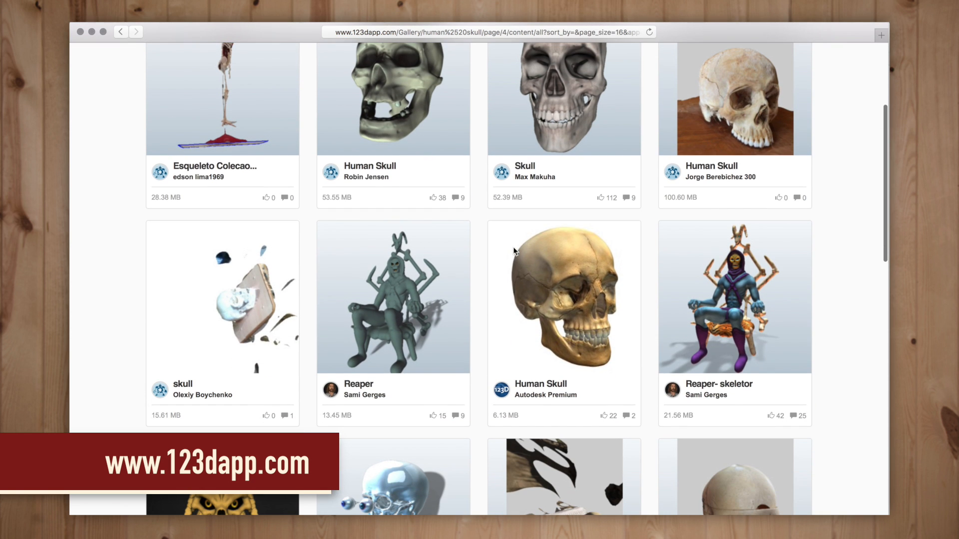
left_click(557, 299)
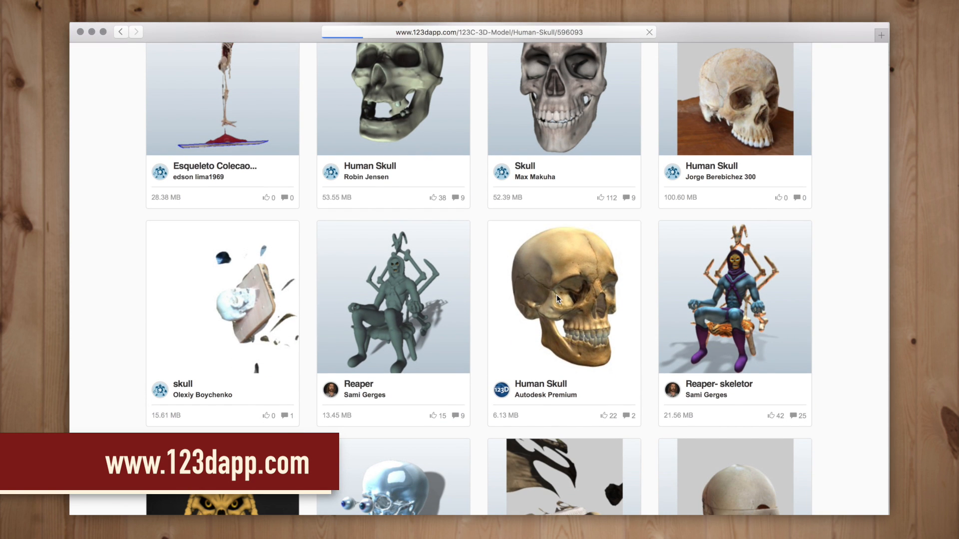
left_click(563, 297)
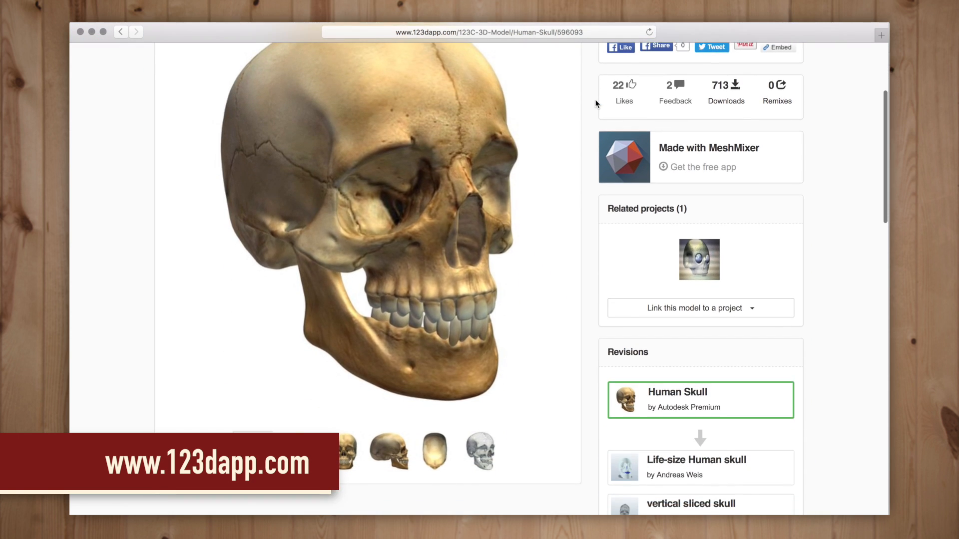
scroll("up", 3)
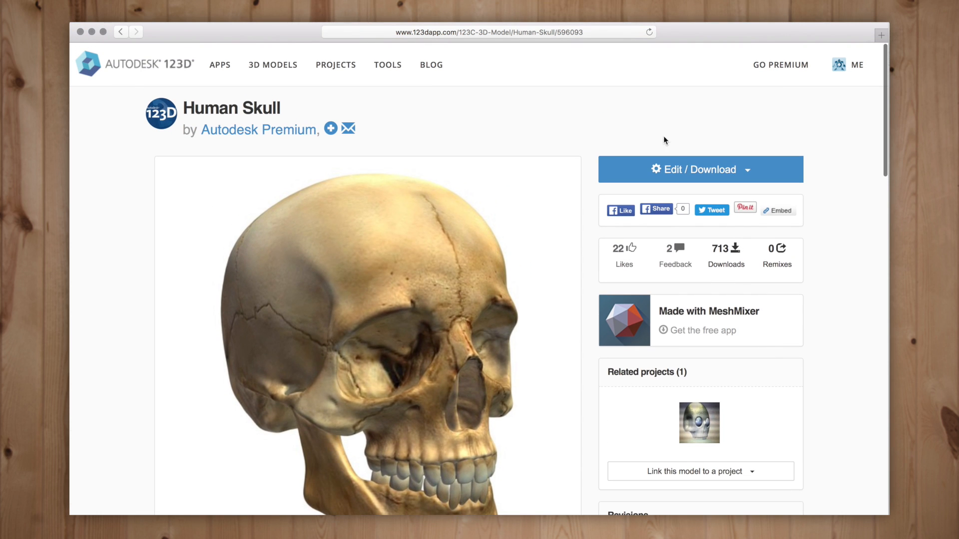
left_click(699, 170)
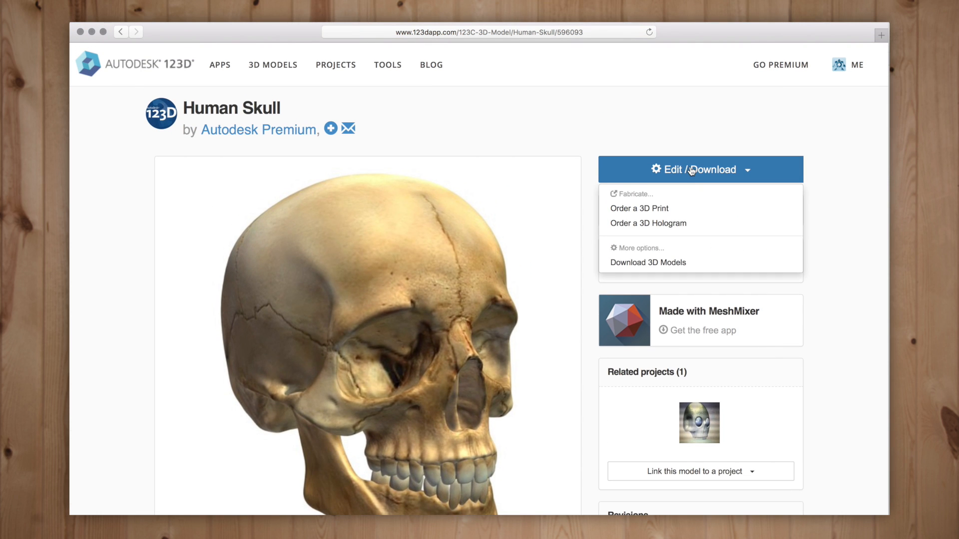
left_click(647, 262)
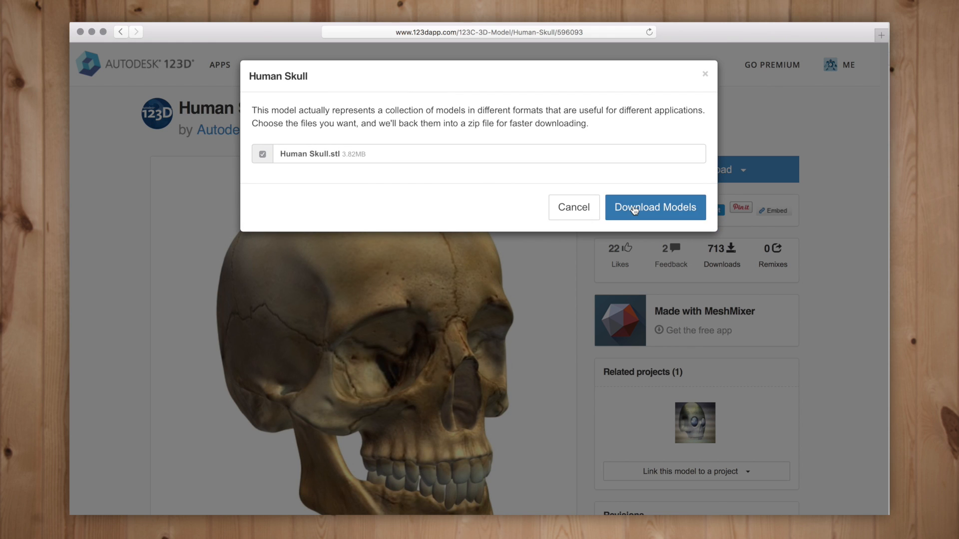
Step: Import the downloaded skull STL file into 123D Make
left_click(654, 207)
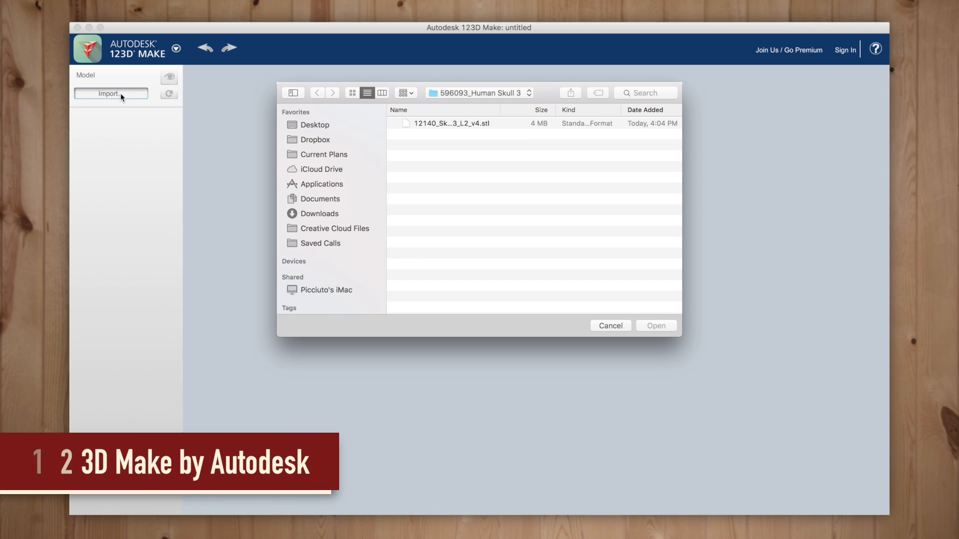
left_click(450, 123)
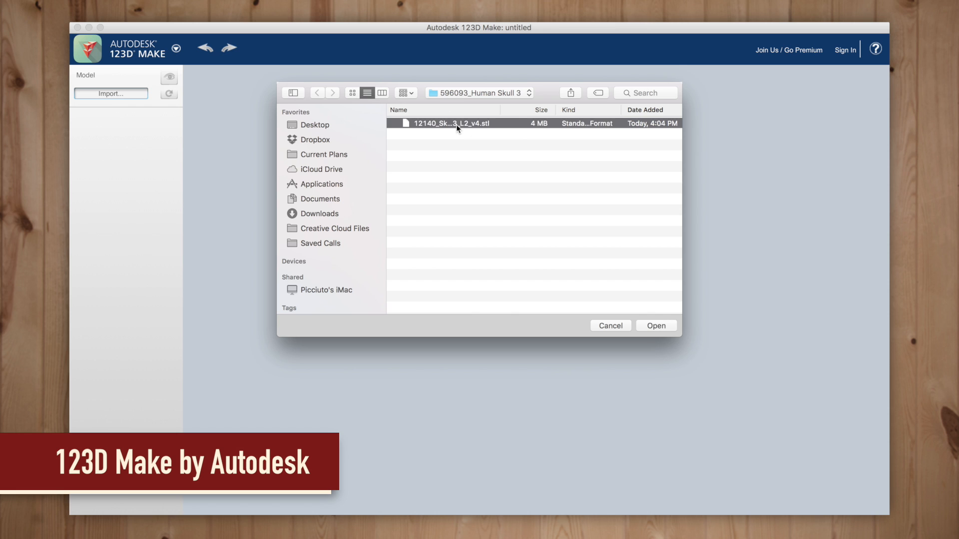
left_click(656, 325)
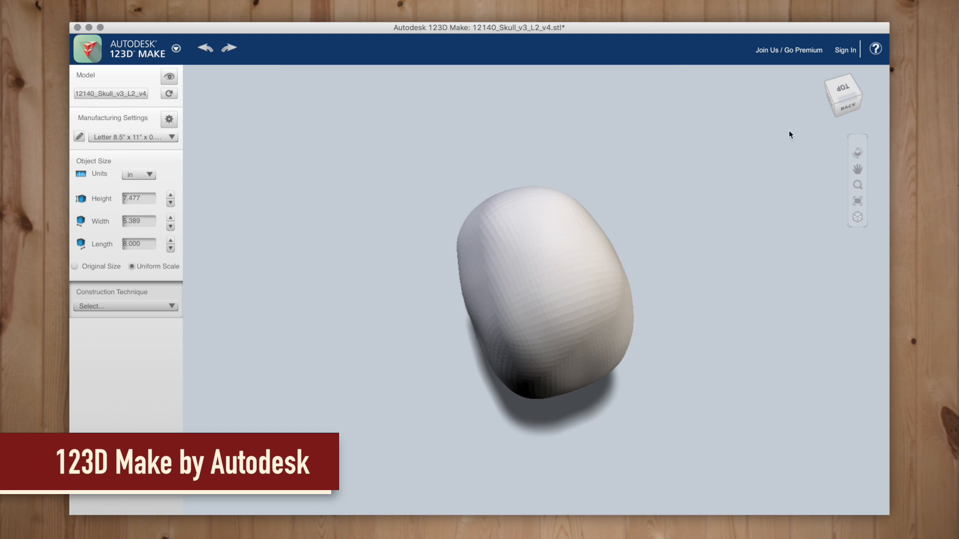
Step: Rotate the view to inspect the skull from the back and sides
left_click(850, 105)
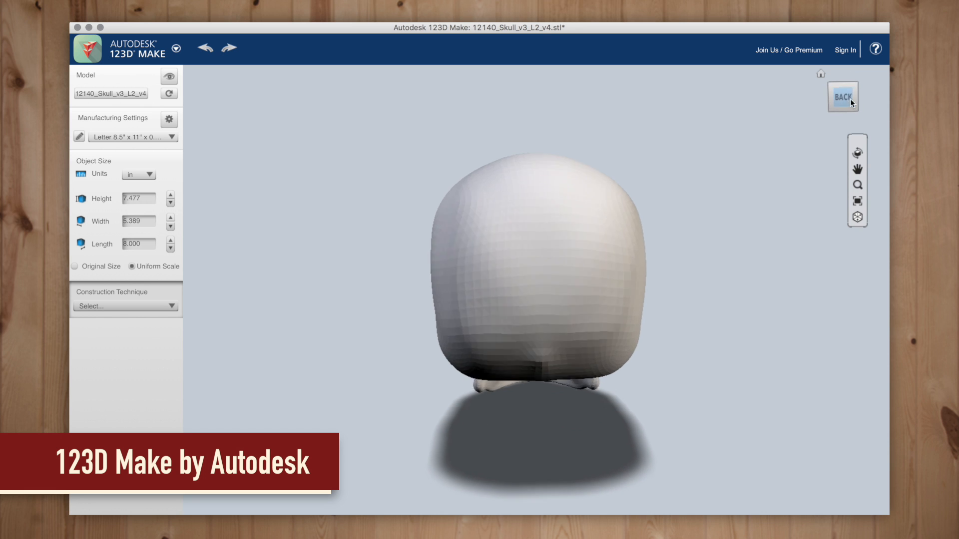
left_click(855, 95)
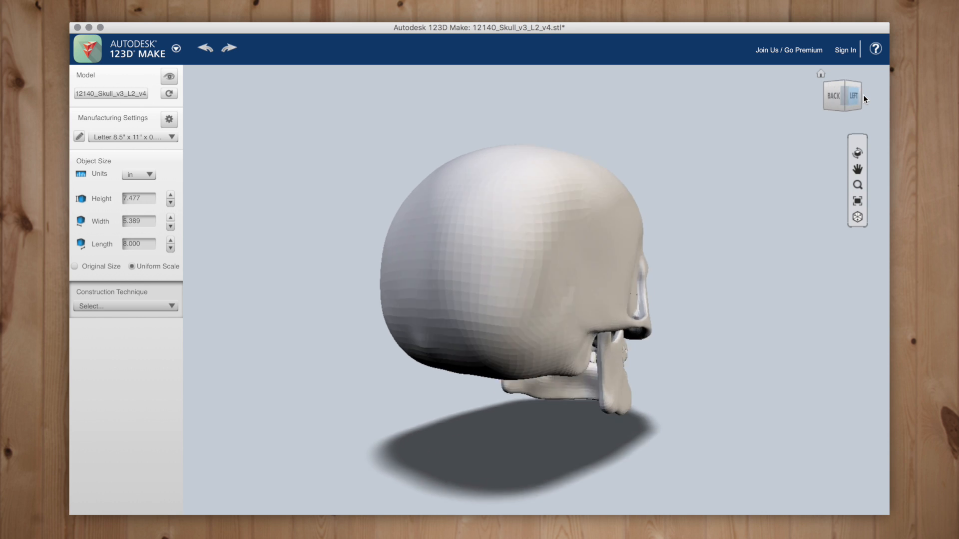
left_click(824, 96)
type("7.000")
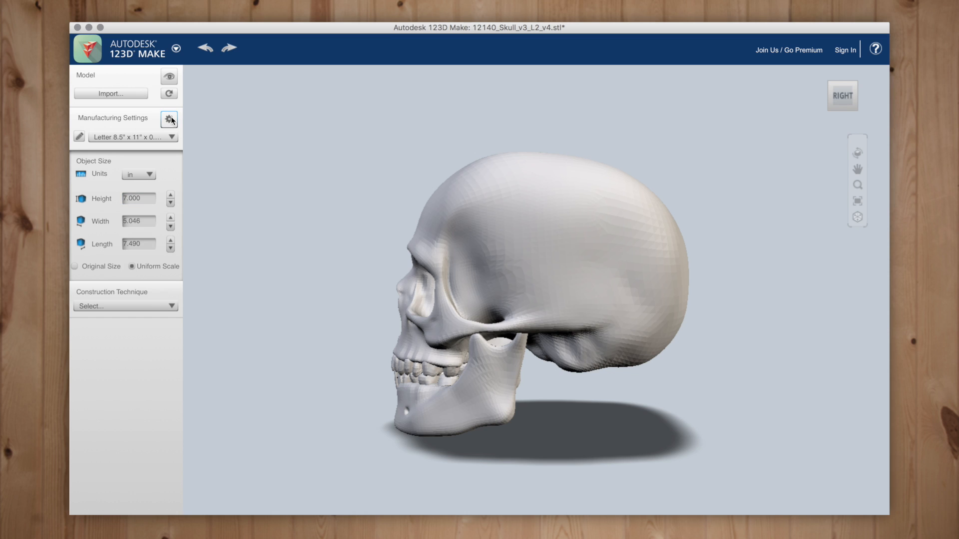
Step: Set the material sheets to 10 × 10 in, 0.1875 in thick
left_click(170, 119)
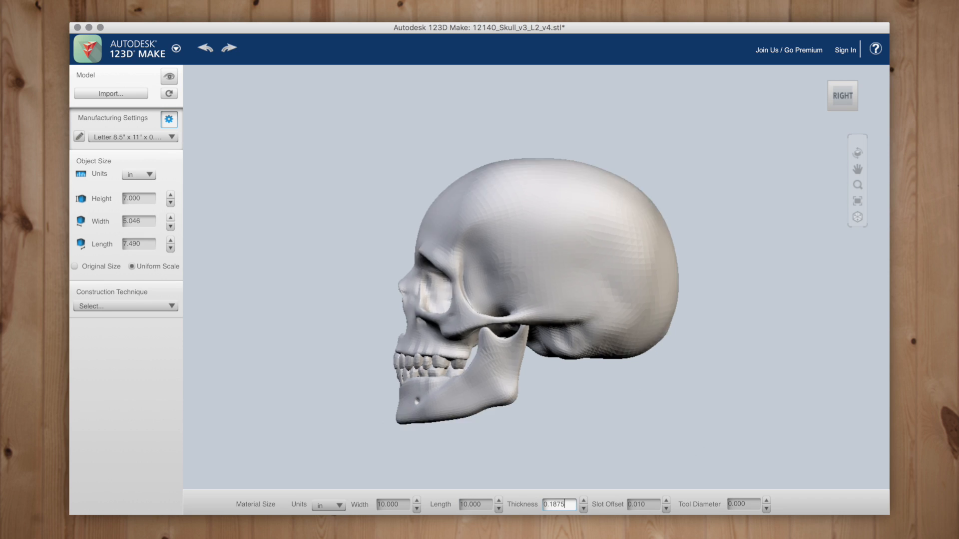
Step: Make the skull stacked slices, rotate the slice direction, and use a nested layout
left_click(125, 306)
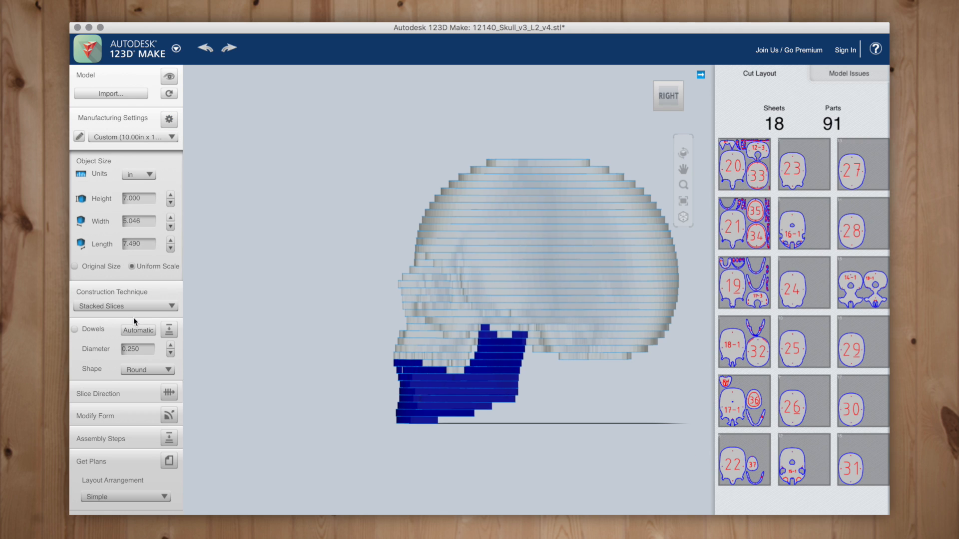
left_click(169, 393)
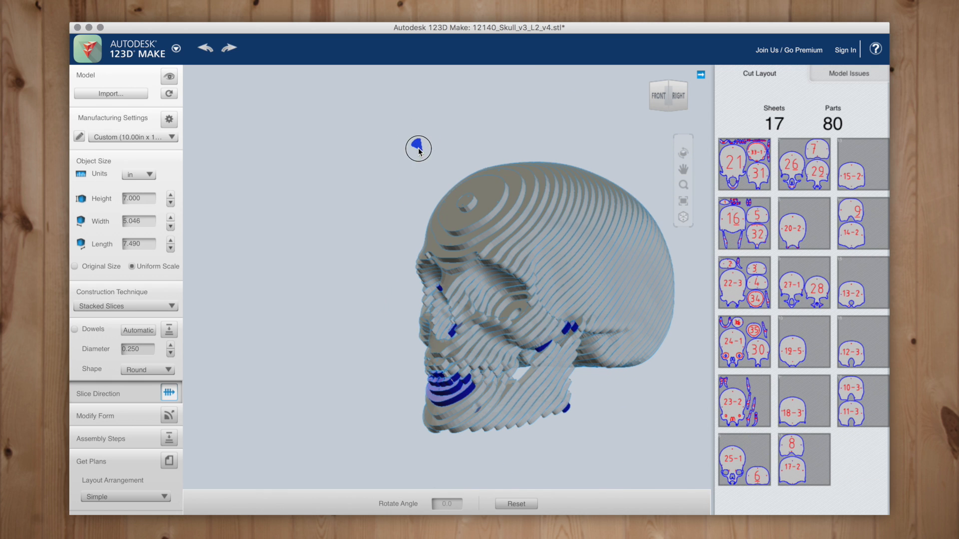
left_click(419, 146)
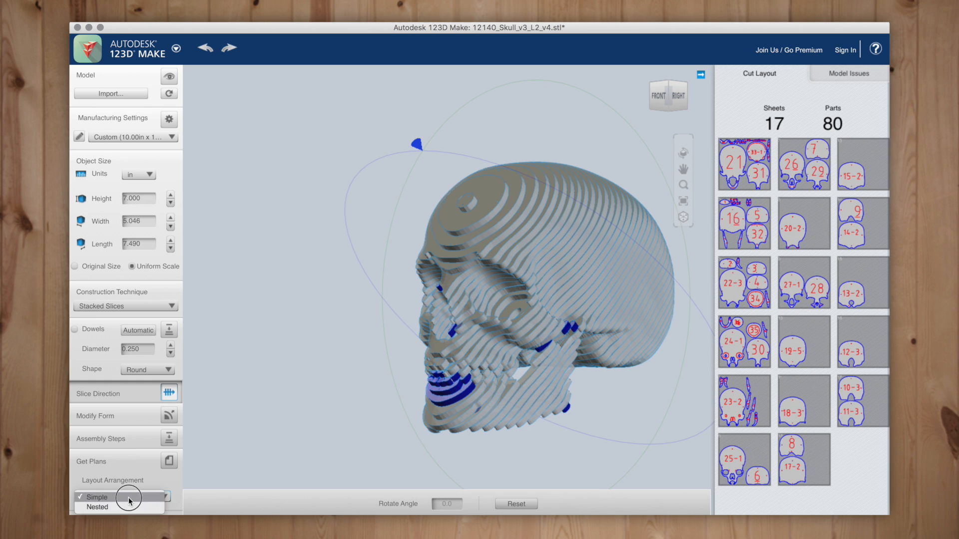
left_click(98, 497)
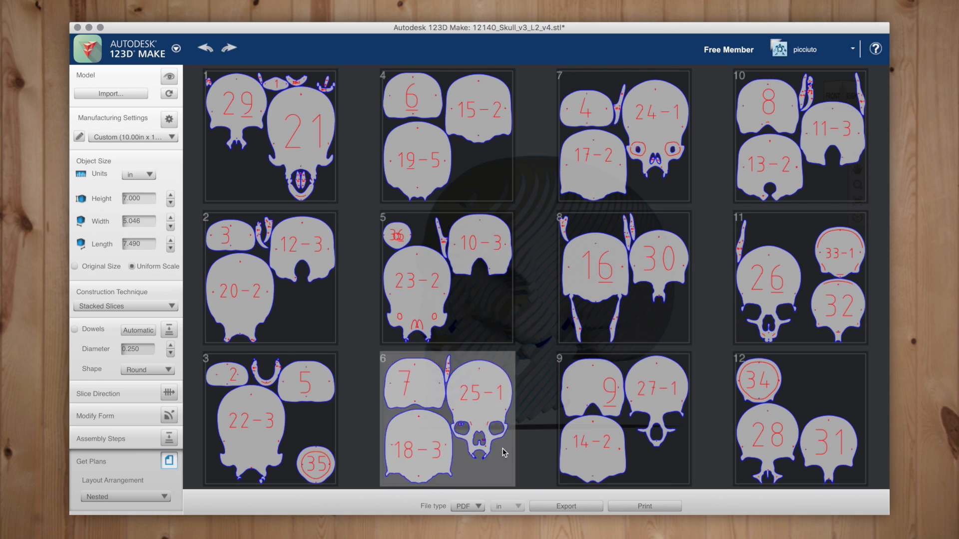
Step: Export the nested cut sheets as a PDF named 'skull'
left_click(564, 506)
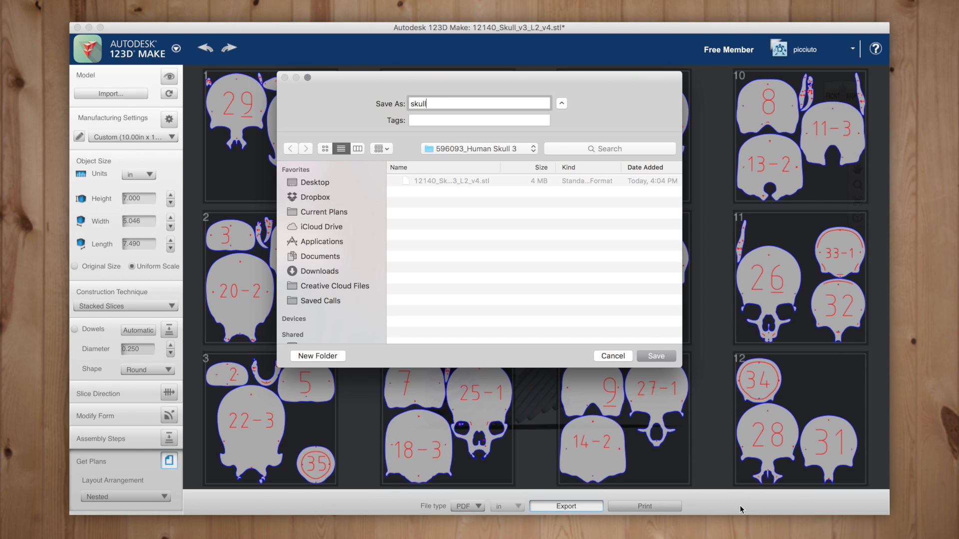
left_click(655, 357)
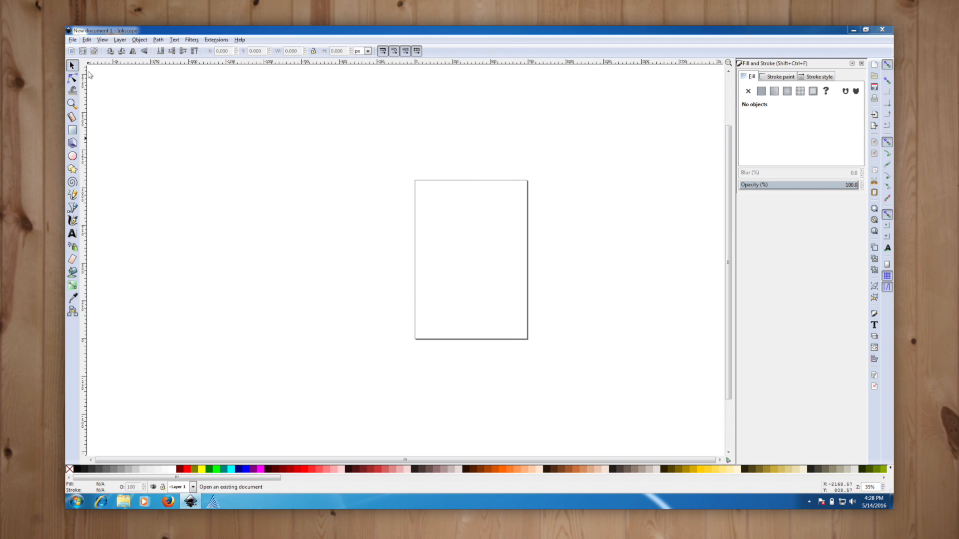
Step: Import page 2 of the Skull PDF and print it to RetinaEngrave's Vector Cut view
left_click(72, 39)
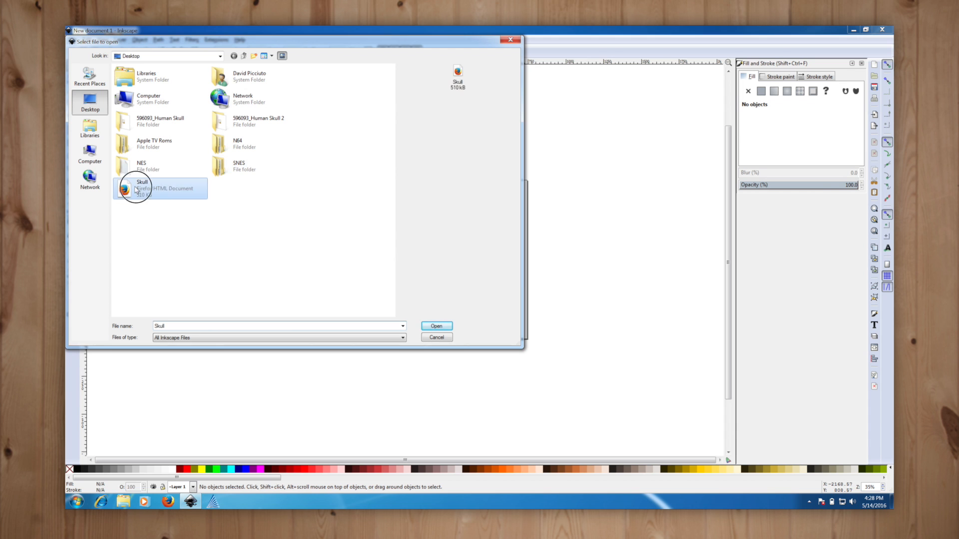
left_click(436, 326)
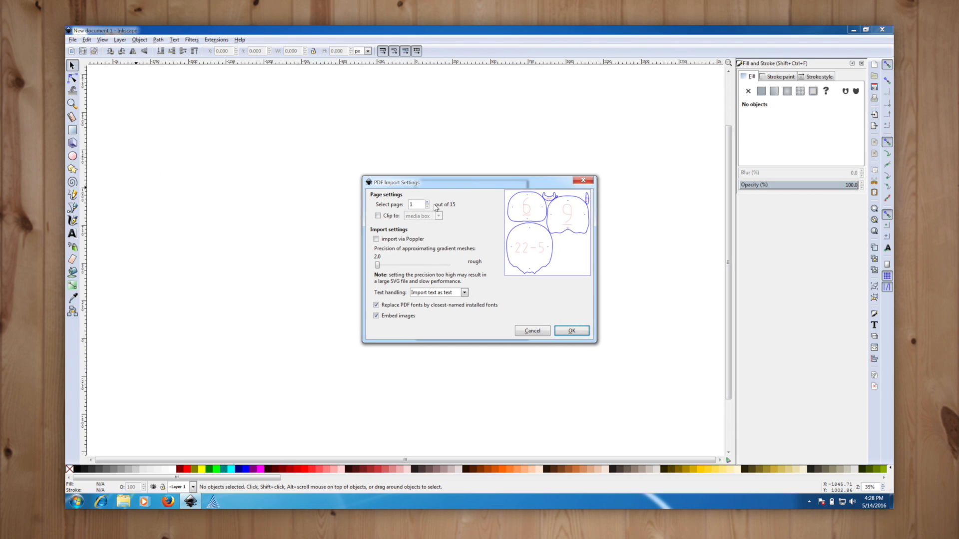
left_click(416, 204)
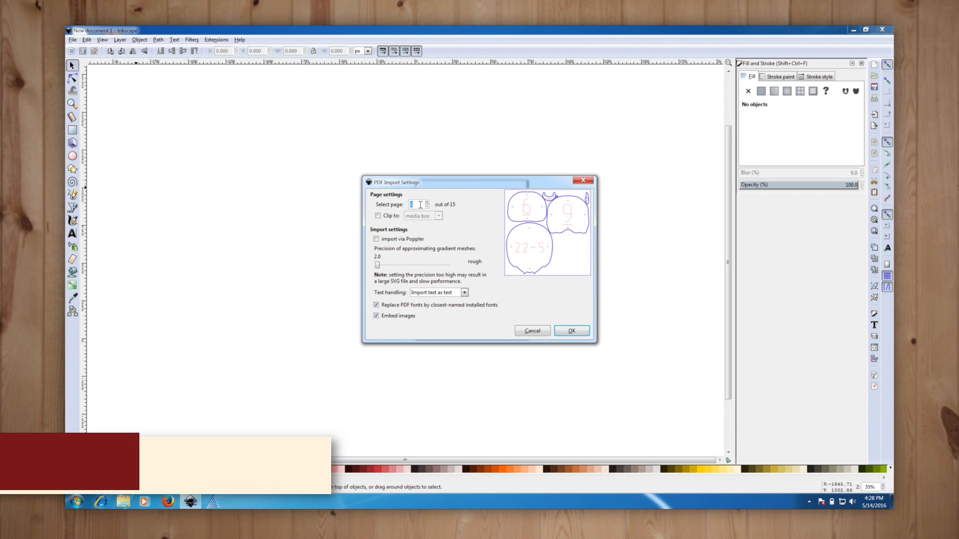
left_click(427, 202)
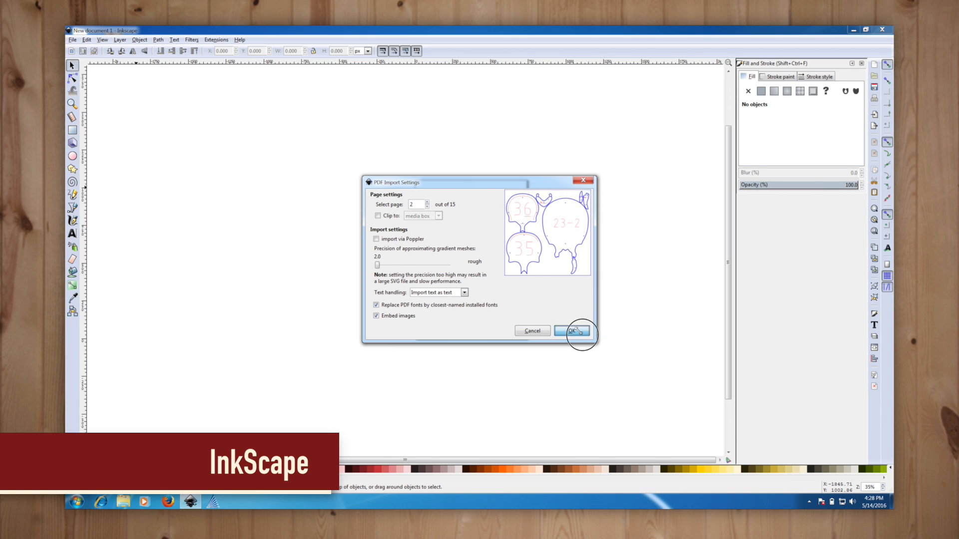
left_click(572, 330)
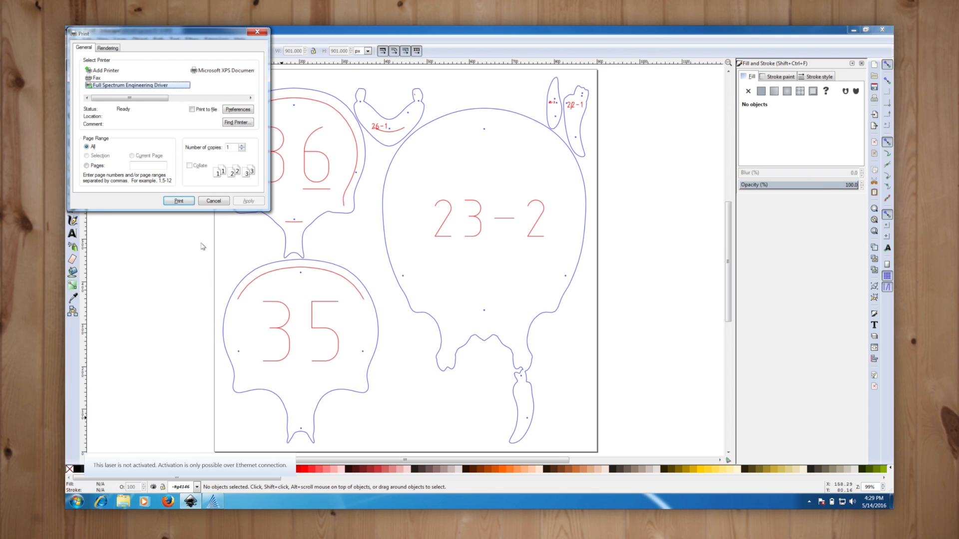
left_click(177, 201)
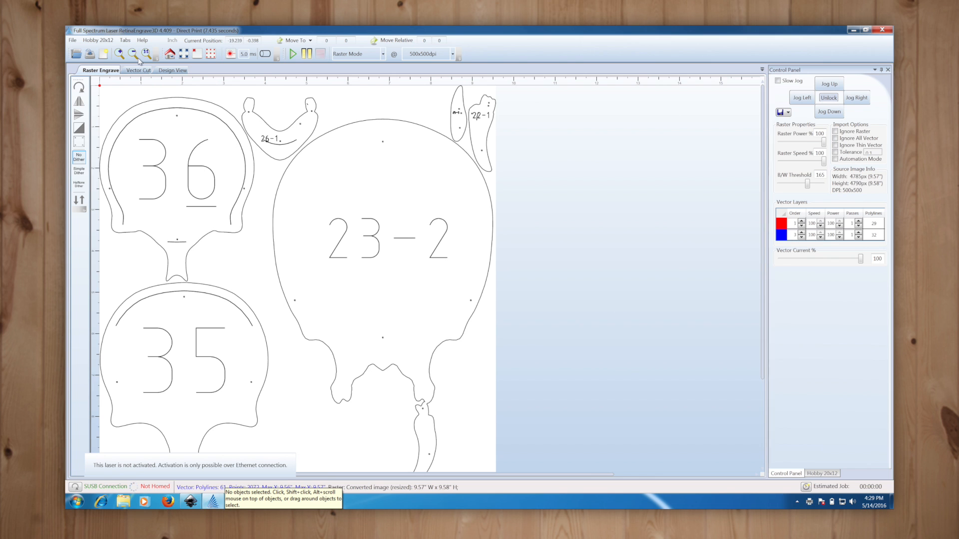
left_click(138, 70)
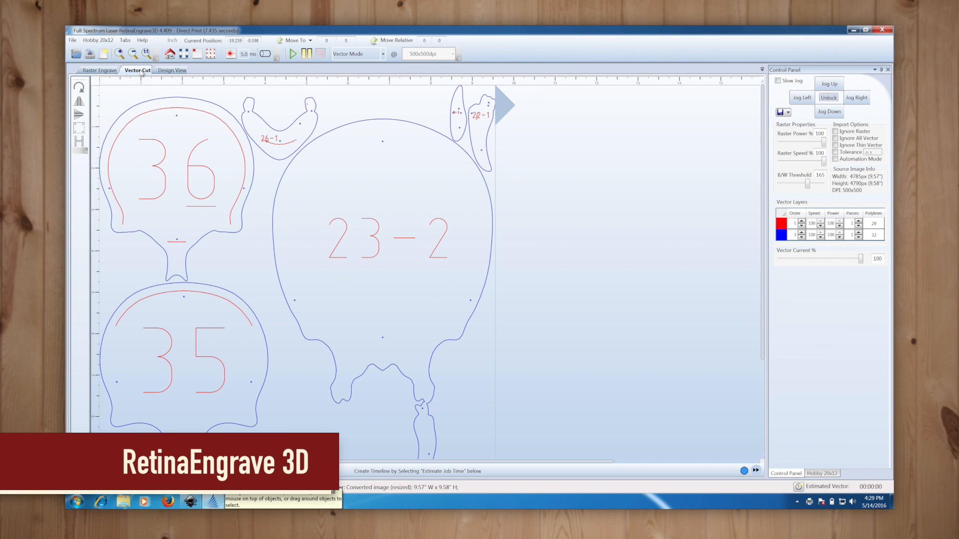